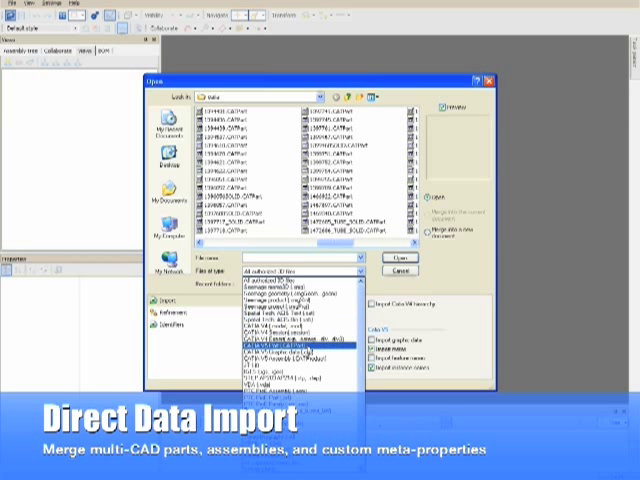
# - Import the forklift CAD assembly file into 3DVIA Composer
pyautogui.click(296, 360)
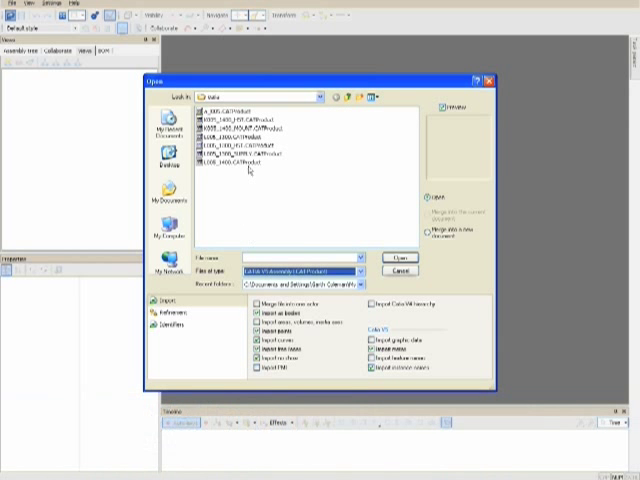
pyautogui.click(222, 108)
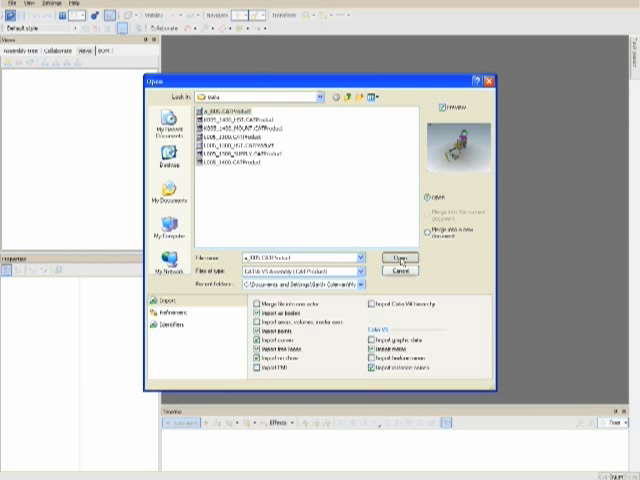
pyautogui.click(392, 258)
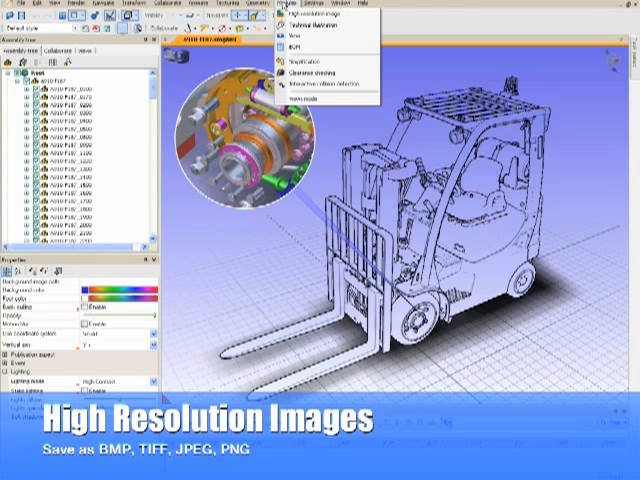
# - Choose the high-resolution image export type for the technical illustration
pyautogui.click(316, 16)
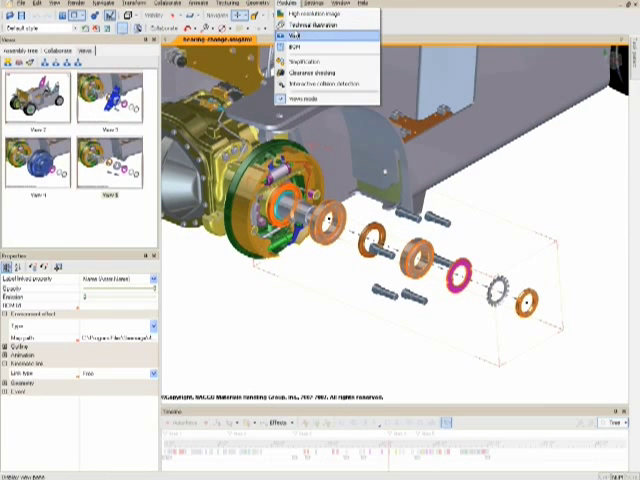
# - Pick Vector as the illustration export format from the workshops menu
pyautogui.click(288, 36)
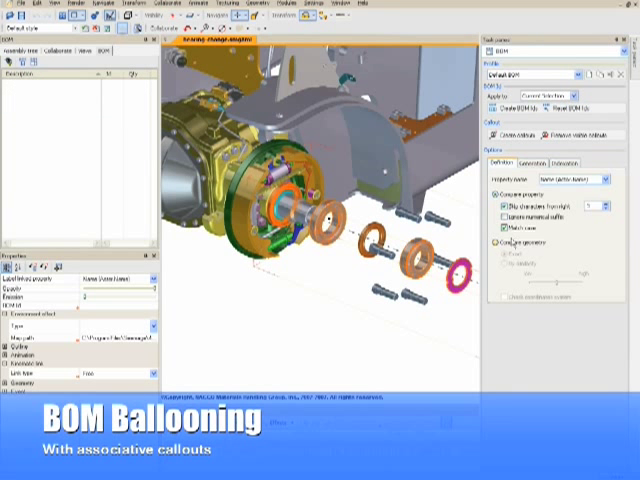
# - Generate BOM balloons for the exploded bearing and highlight parts 3 and 7 with their table rows
pyautogui.click(512, 136)
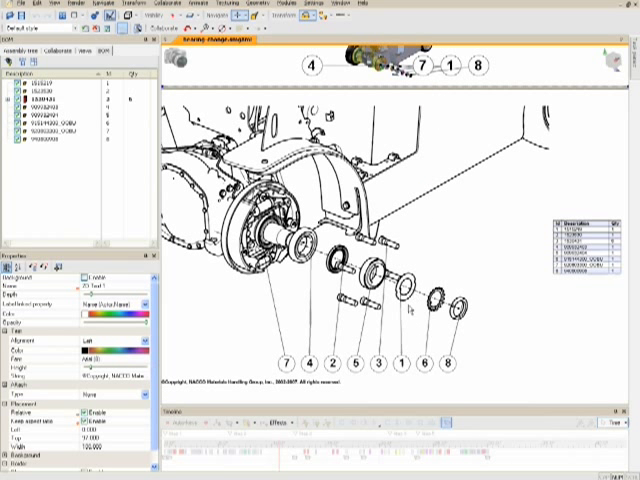
pyautogui.click(380, 362)
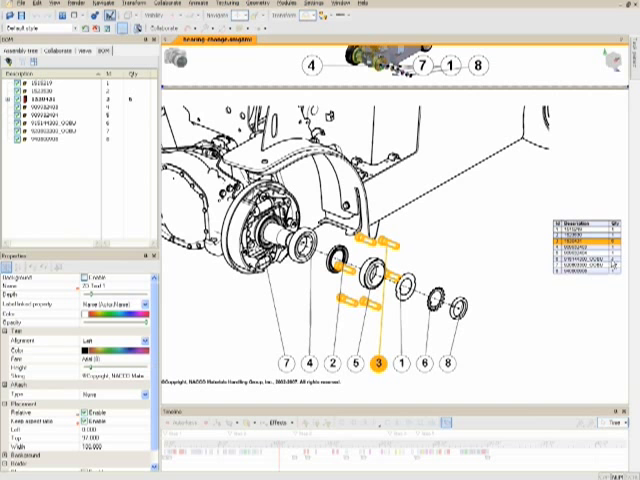
pyautogui.click(282, 360)
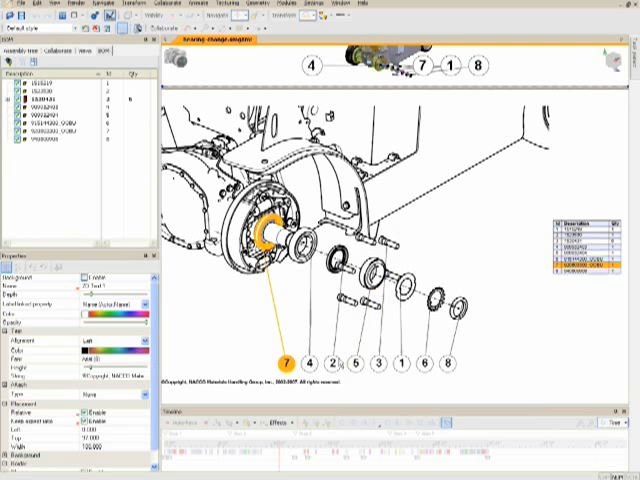
pyautogui.click(12, 8)
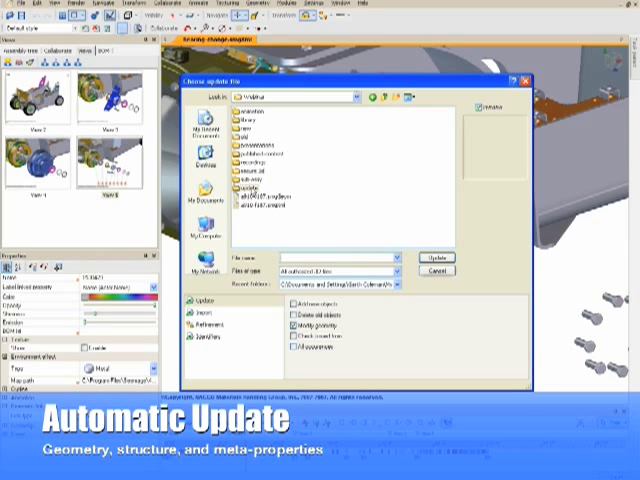
# - Choose the modified forklift CAD file to update the product from
pyautogui.click(436, 258)
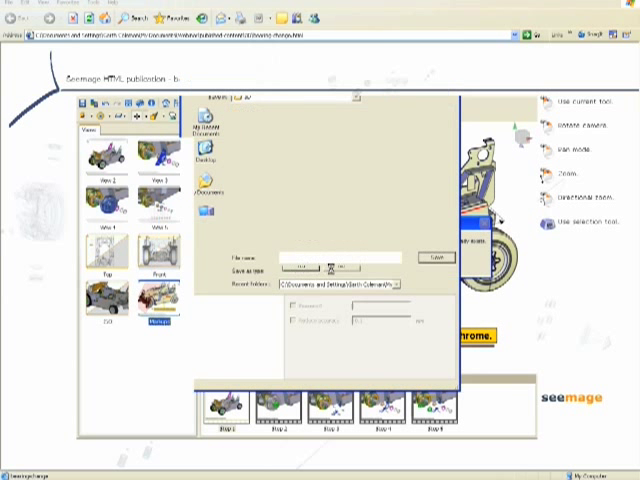
# - Save the published forklift web page content from Internet Explorer
pyautogui.click(432, 258)
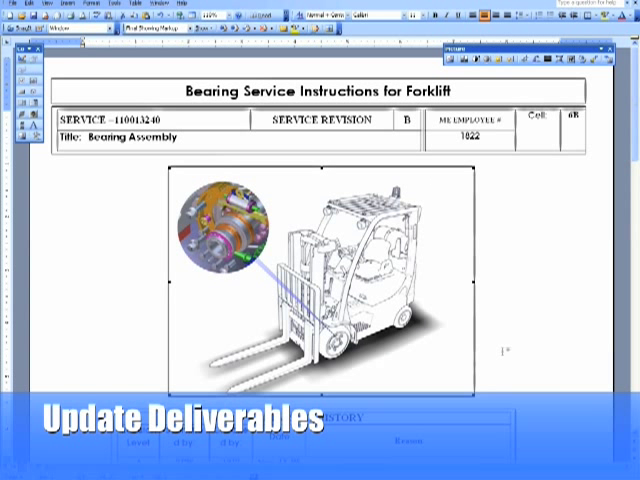
# - Scroll the Bearing Service Instructions document to the updated forklift illustration
pyautogui.scroll(-3)
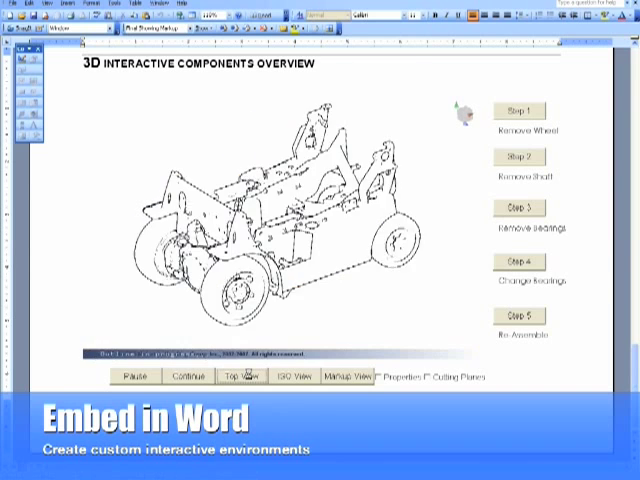
# - Show the chassis top view, play disassembly steps, reveal the chrome boss note and list its material choices
pyautogui.click(240, 376)
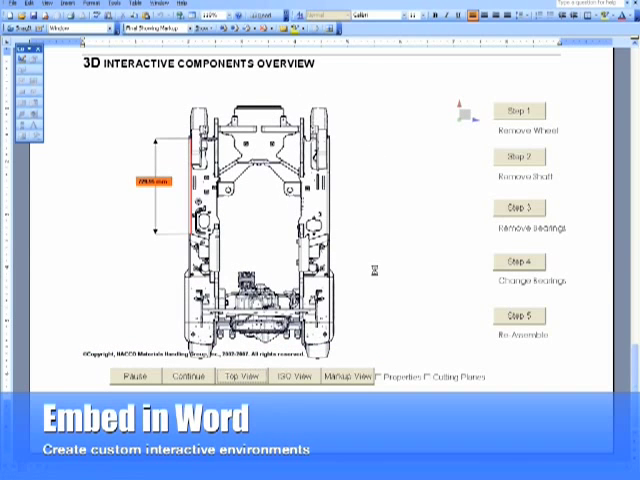
pyautogui.click(520, 110)
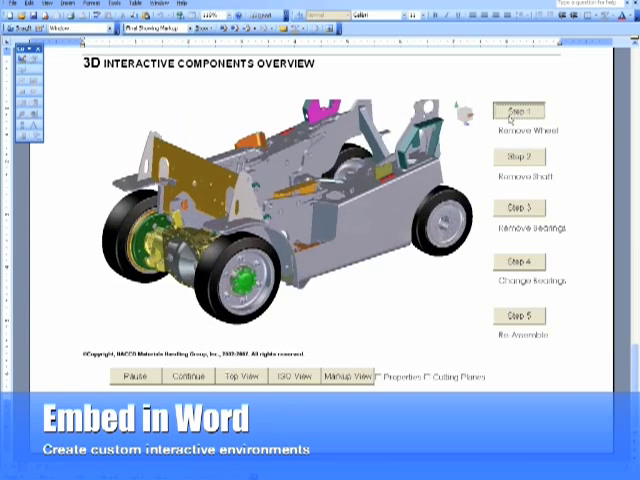
pyautogui.click(520, 110)
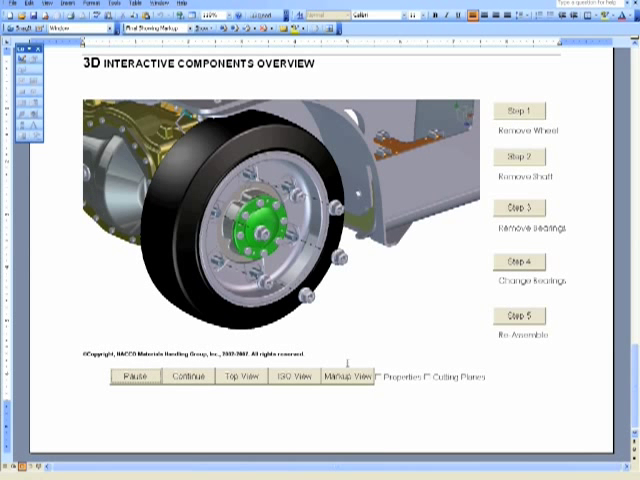
pyautogui.click(348, 376)
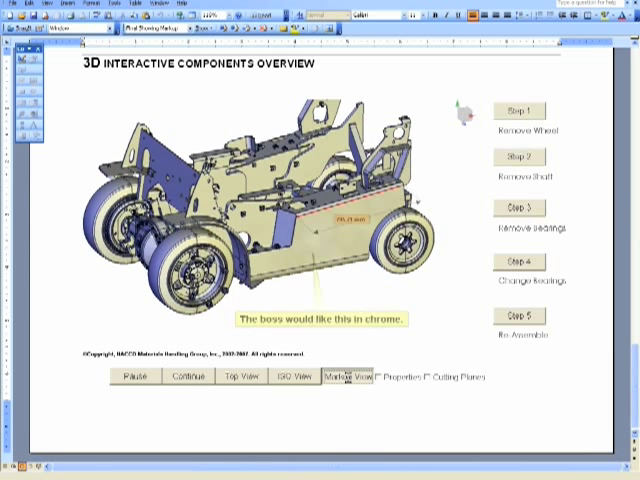
pyautogui.click(344, 376)
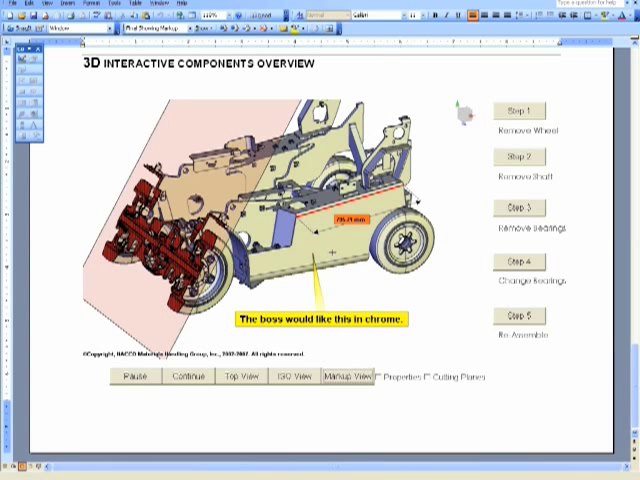
pyautogui.click(378, 380)
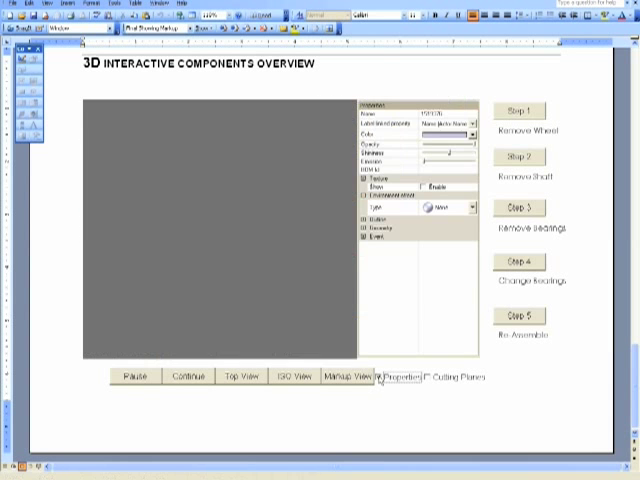
pyautogui.click(470, 208)
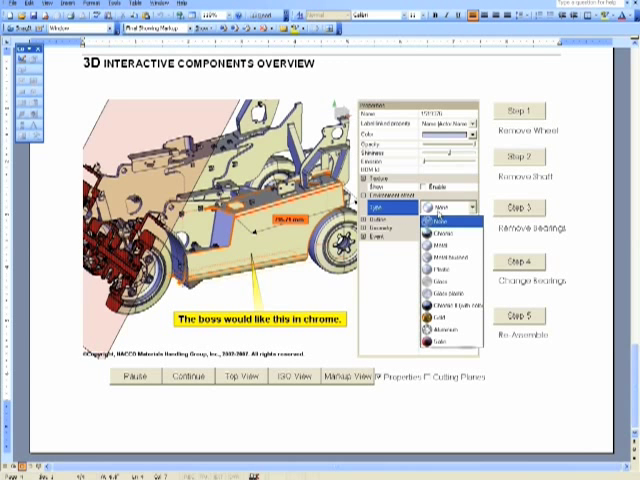